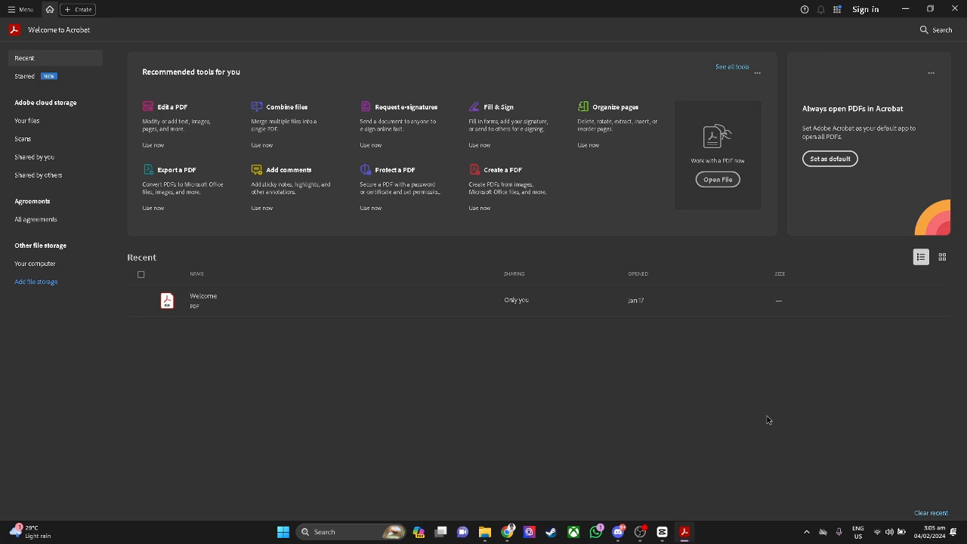
mouse_move(745, 414)
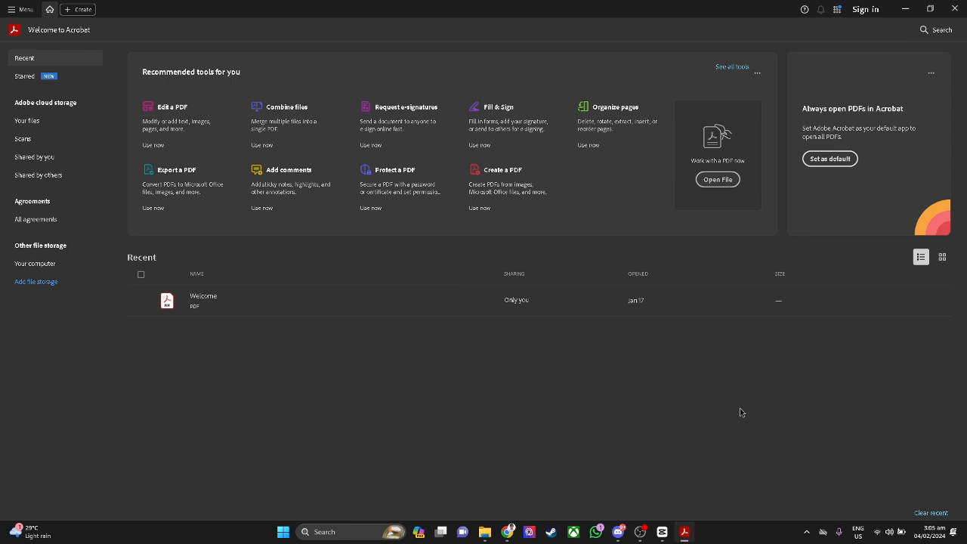
mouse_move(709, 421)
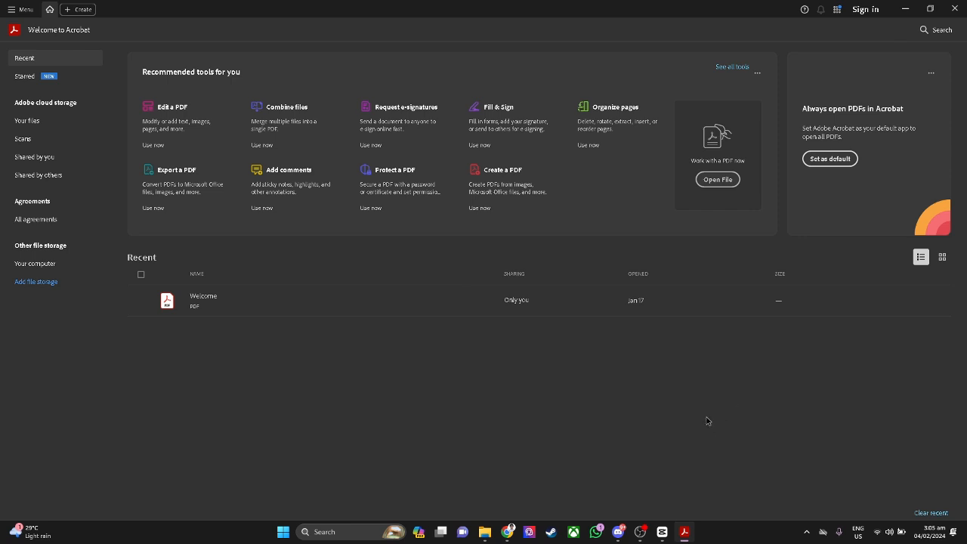
mouse_move(700, 416)
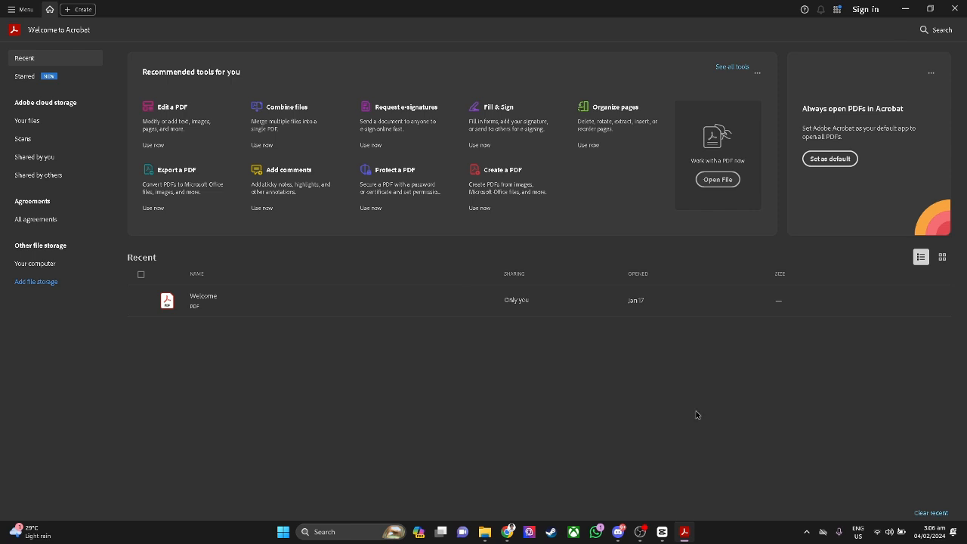
mouse_move(693, 414)
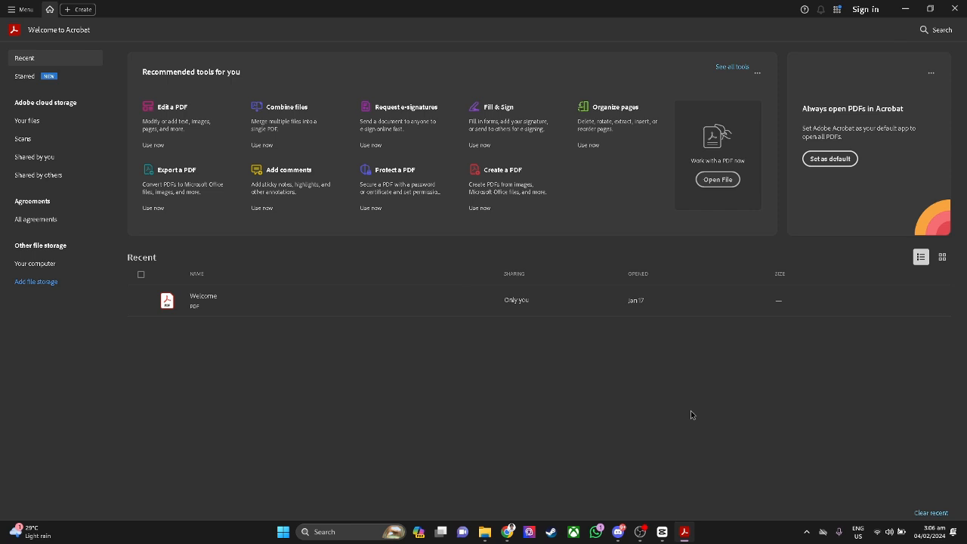
mouse_move(233, 269)
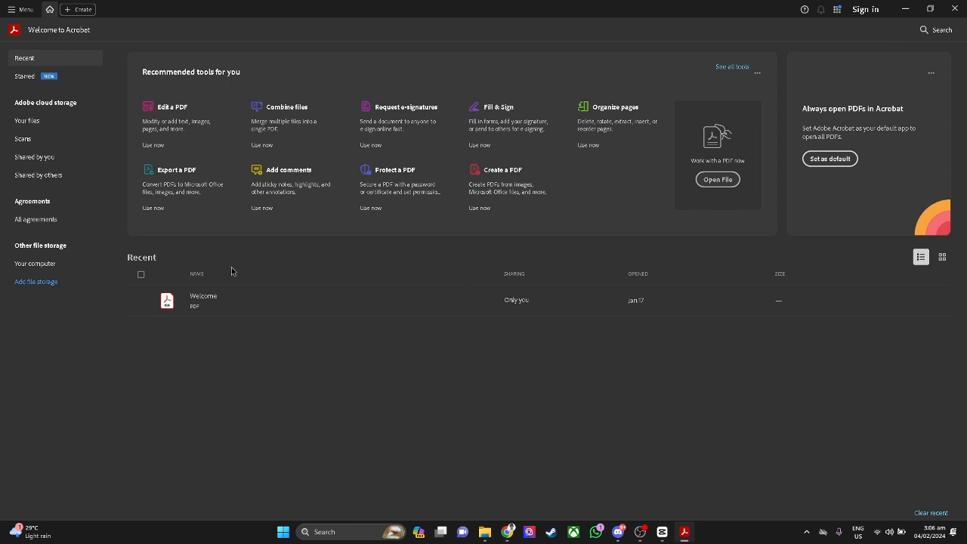
mouse_move(244, 256)
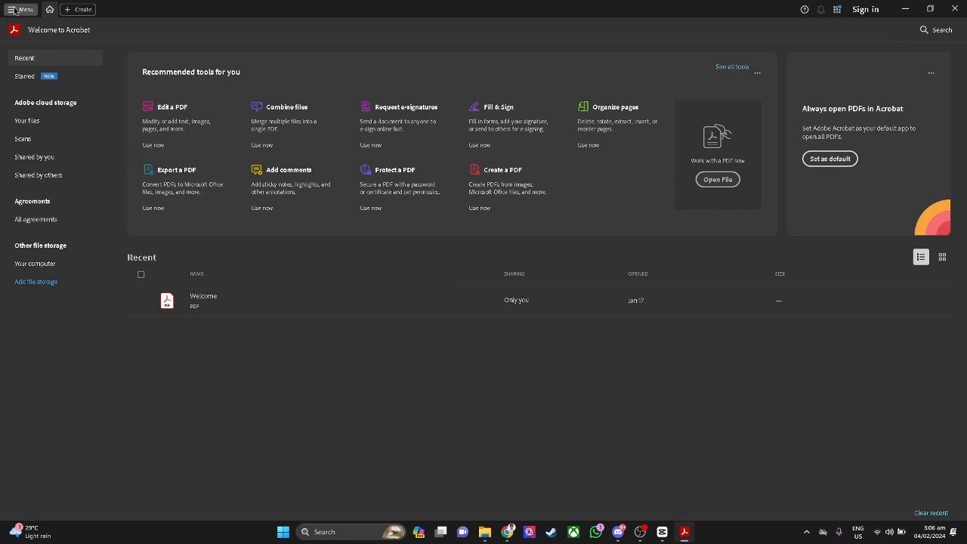
- Open Acrobat Preferences from the main menu to reach the Signatures settings
left_click(20, 9)
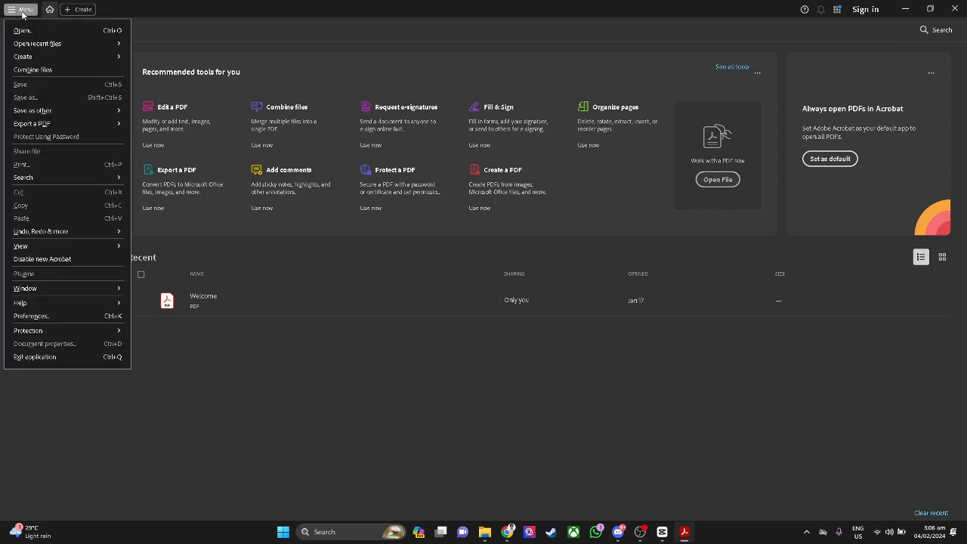
mouse_move(56, 320)
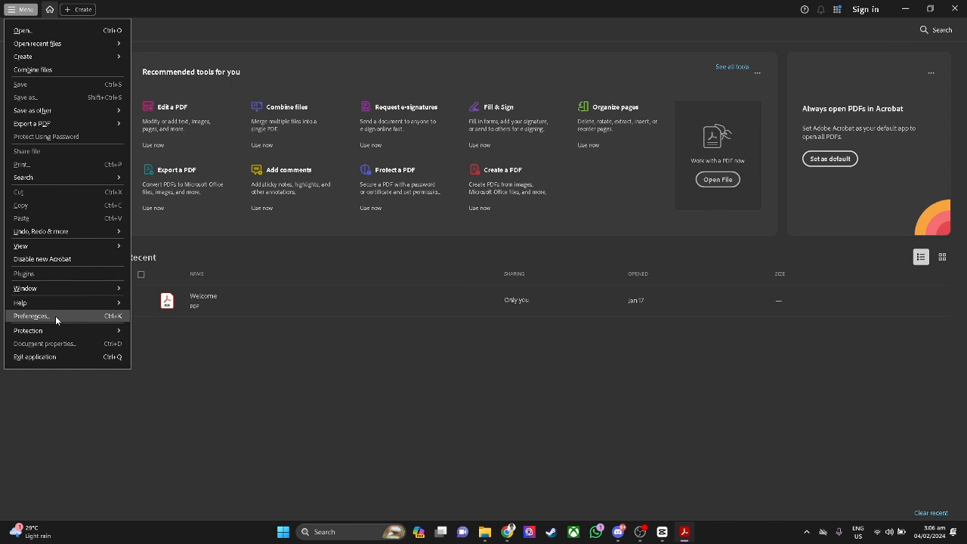
left_click(31, 316)
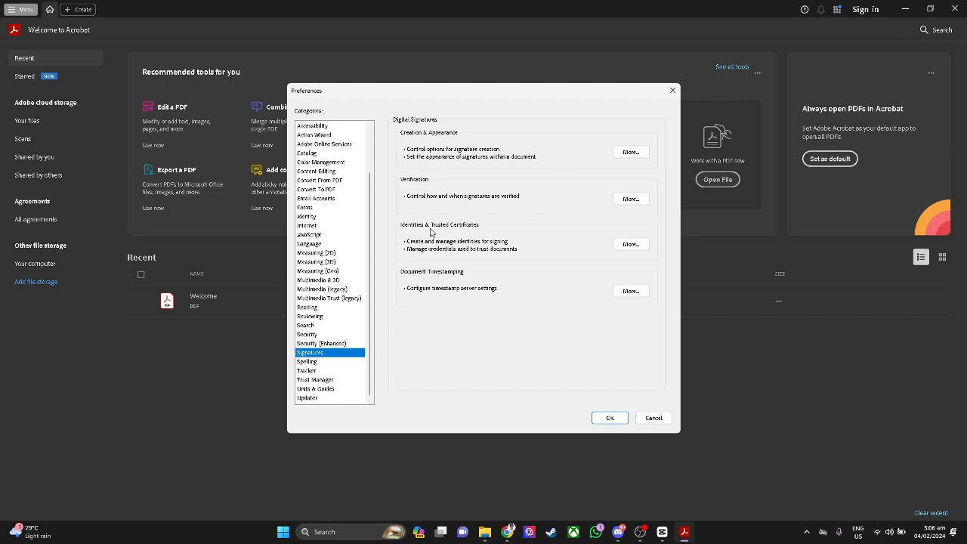
mouse_move(479, 232)
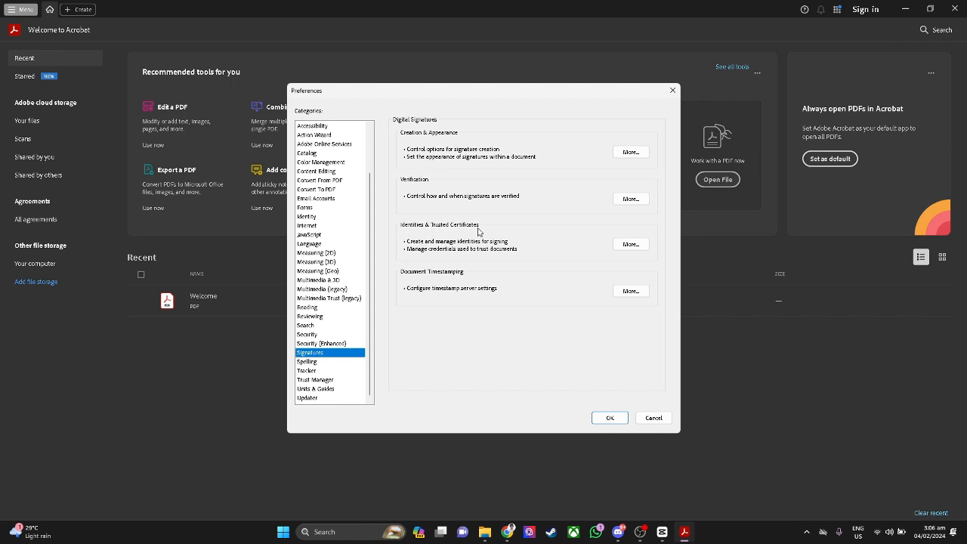
- Open the Identities & Trusted Certificates settings and start adding a new digital ID
left_click(631, 244)
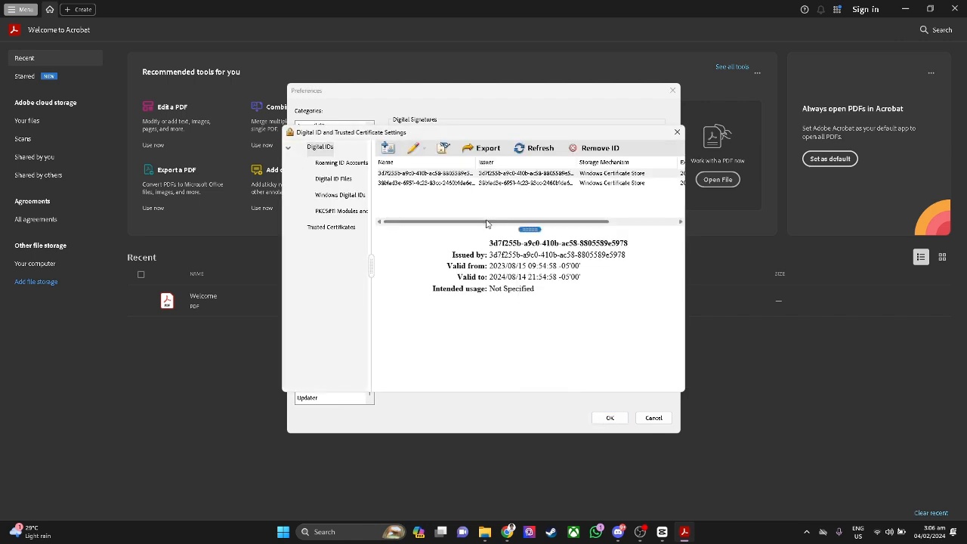
left_click(320, 147)
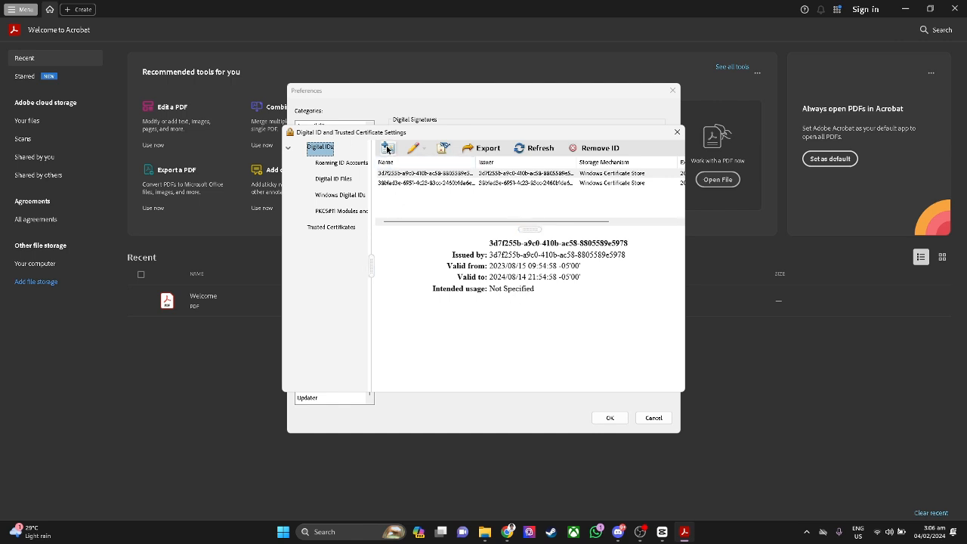
left_click(387, 148)
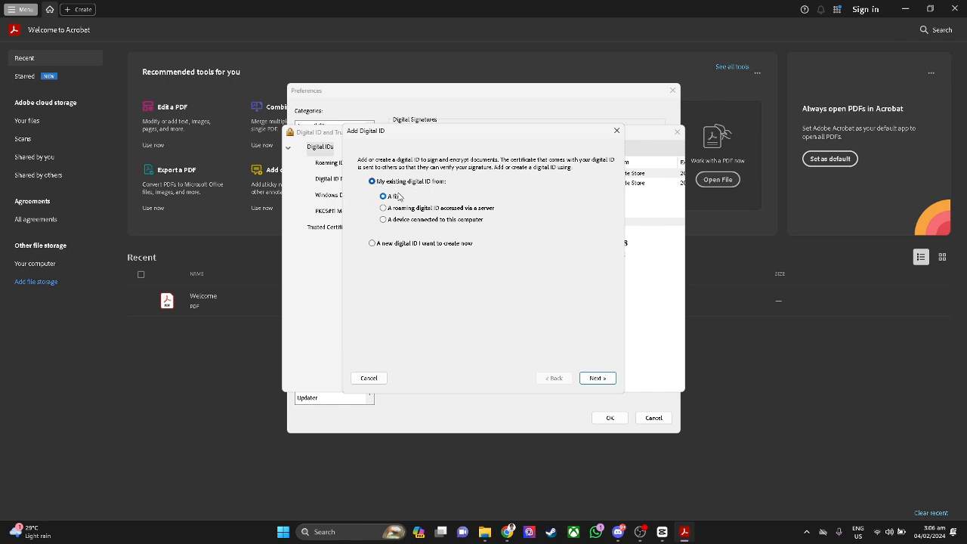
- Choose to create a new digital ID stored as a PKCS#12 file
left_click(384, 196)
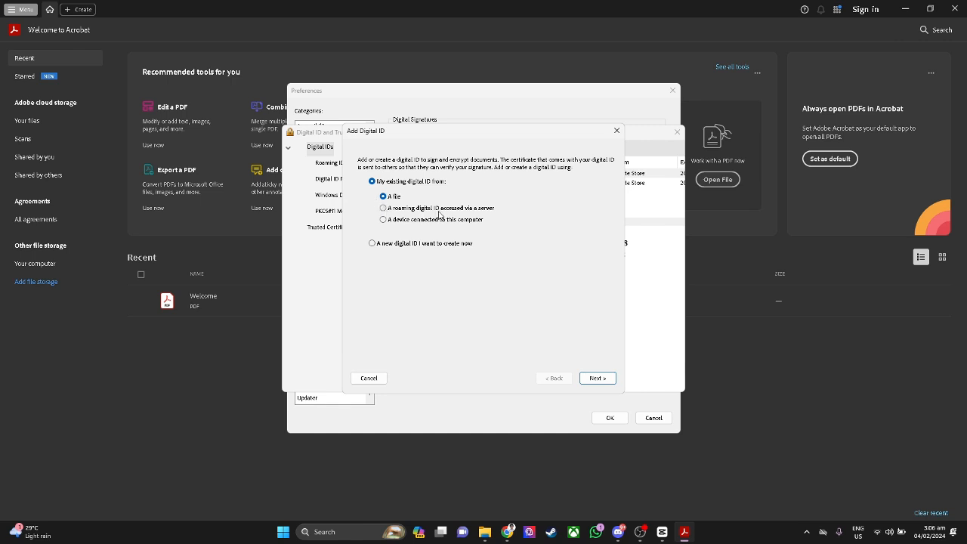
mouse_move(436, 224)
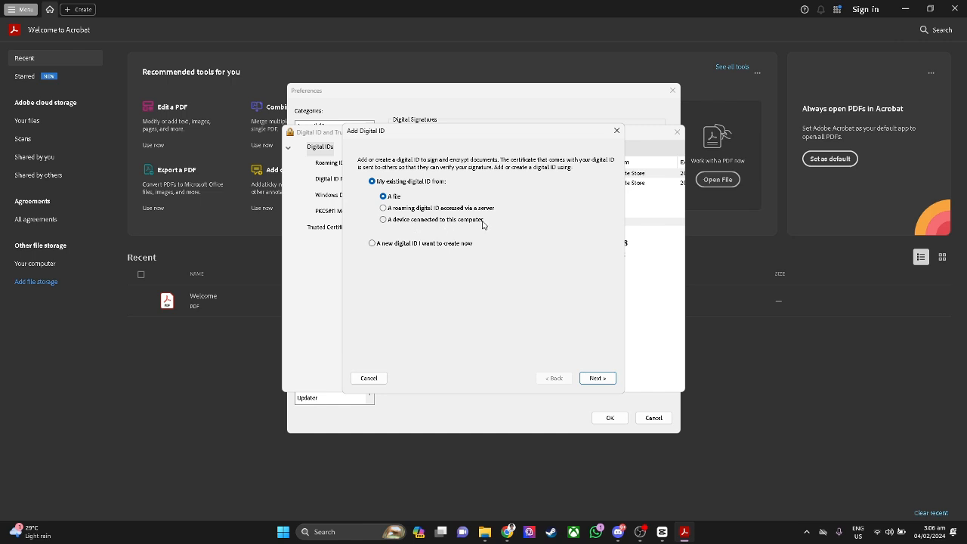
mouse_move(381, 255)
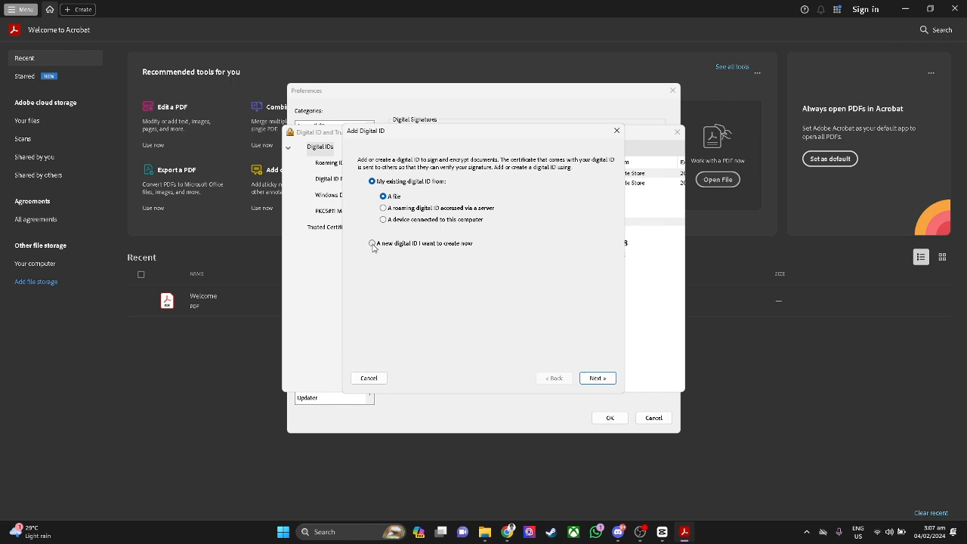
left_click(372, 243)
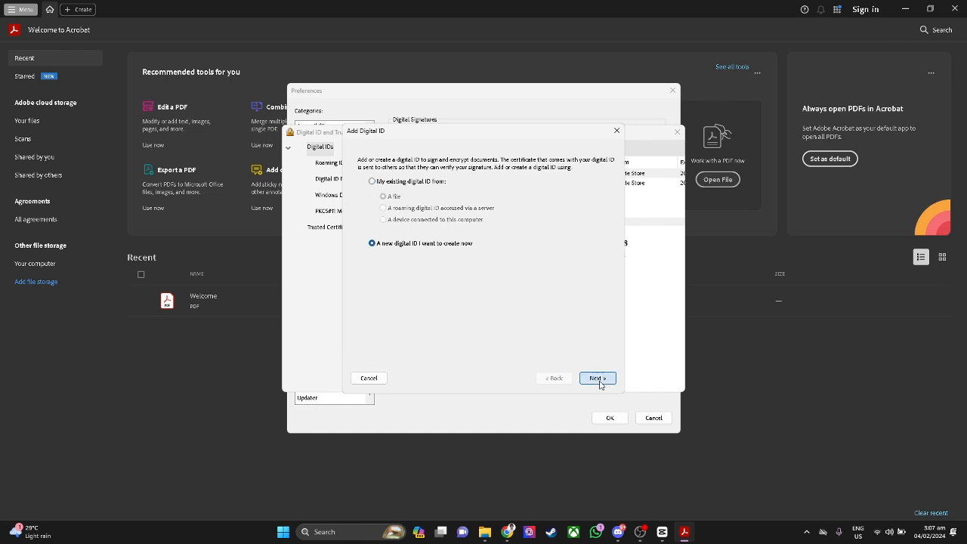
left_click(597, 377)
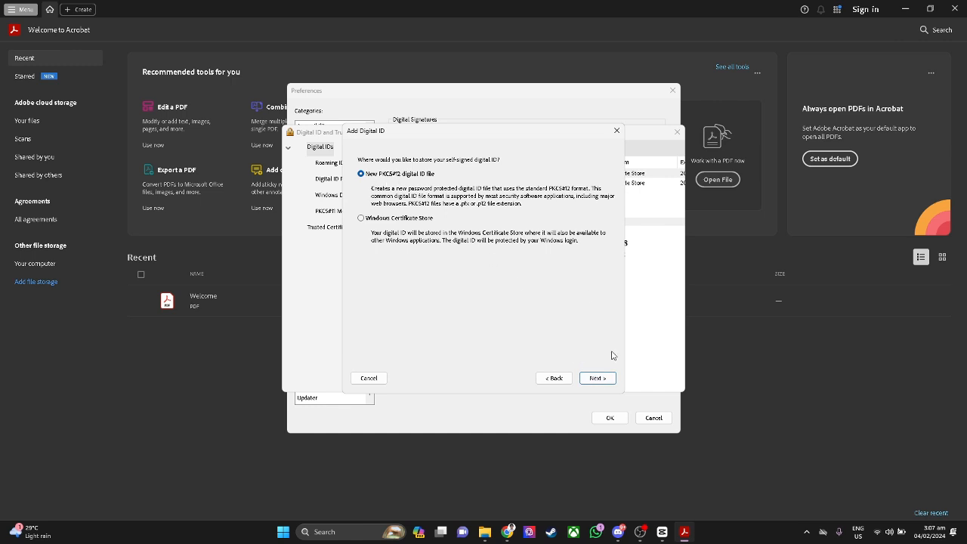
left_click(597, 378)
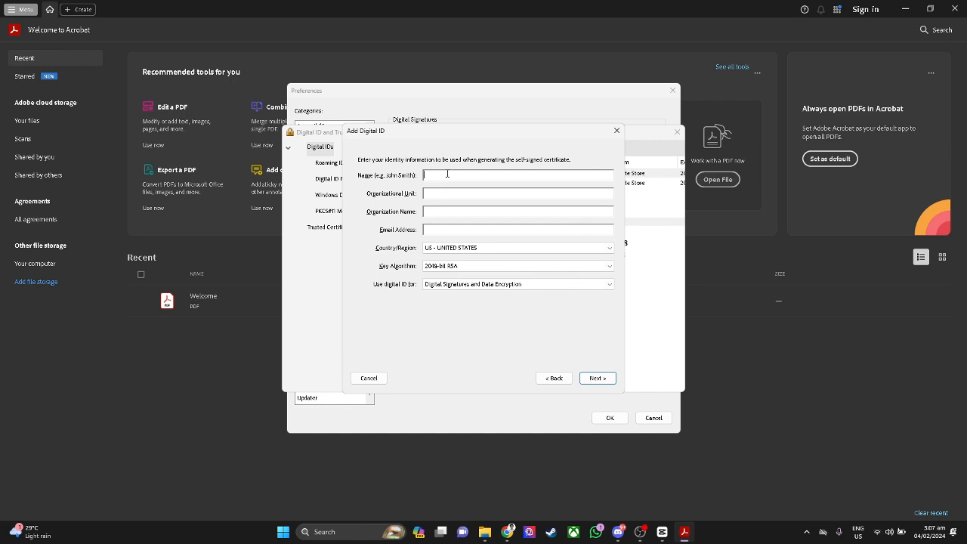
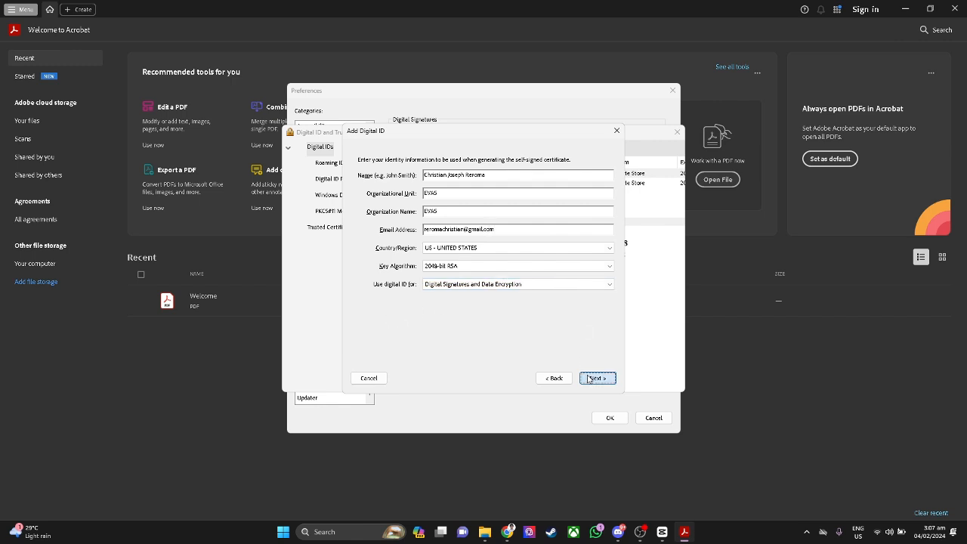
left_click(596, 377)
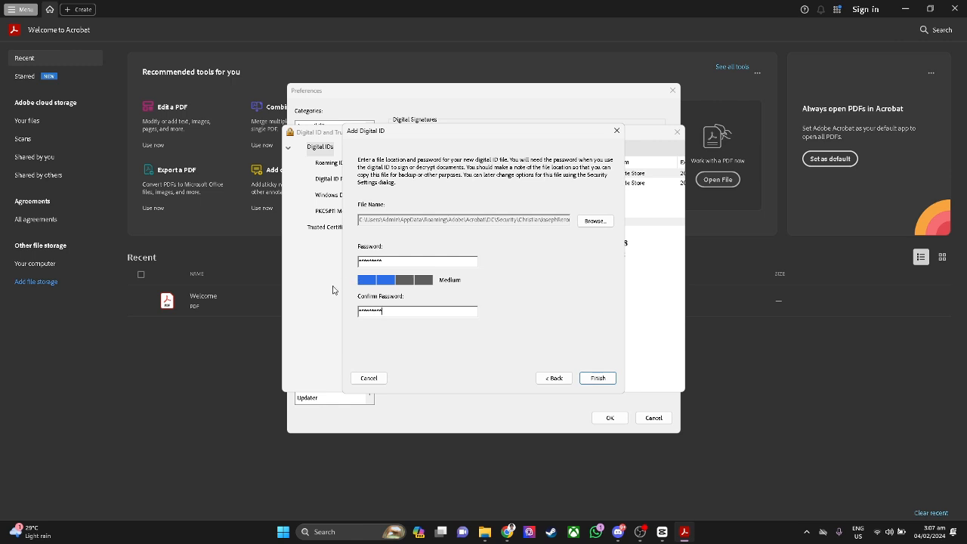
- Finish the new digital ID and close the certificate settings and Preferences windows
left_click(597, 378)
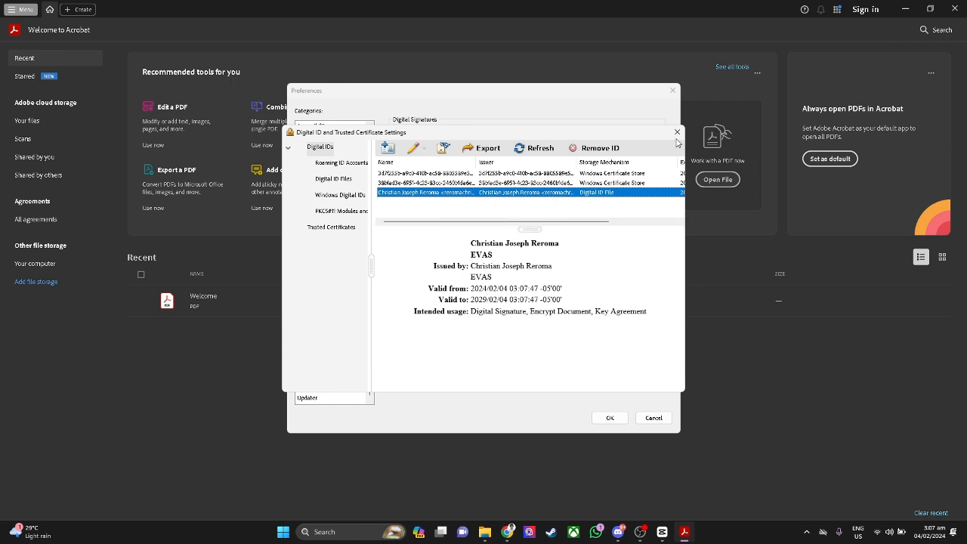
left_click(677, 132)
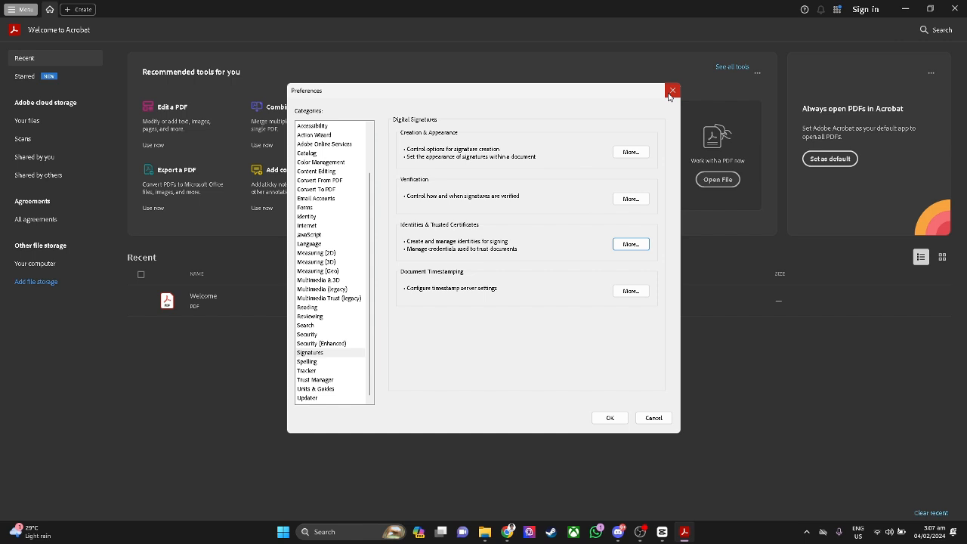
left_click(671, 90)
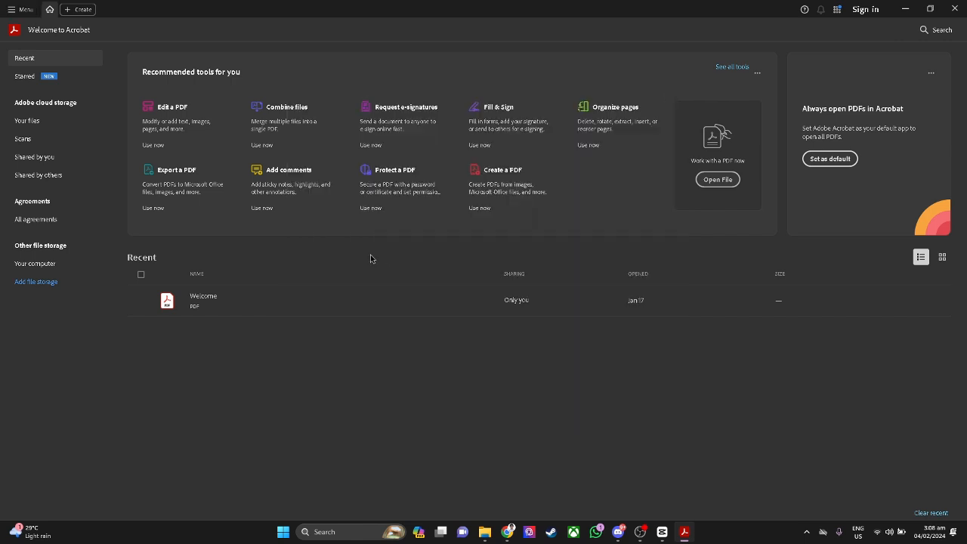
mouse_move(141, 228)
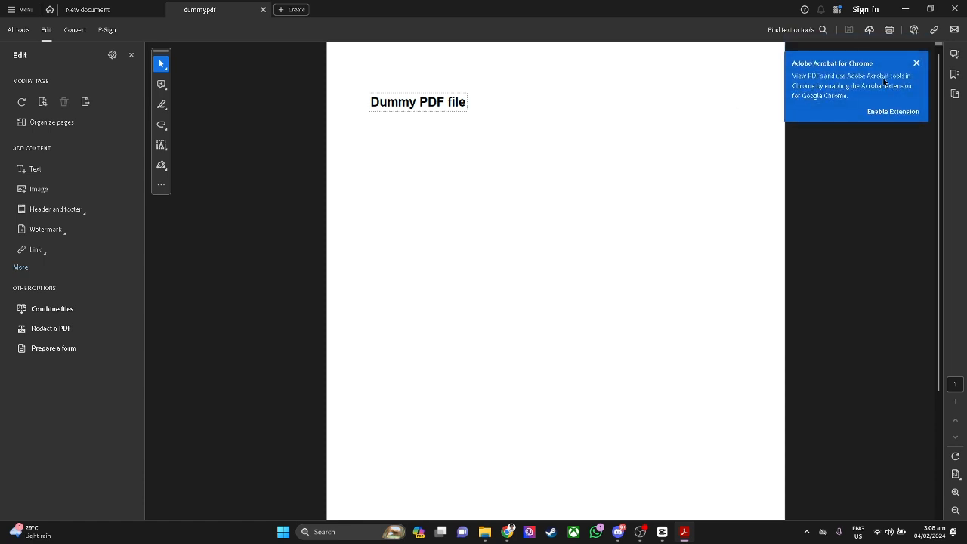
- Dismiss the Acrobat for Chrome prompt and show the E-Sign tools on dummypdf
left_click(917, 63)
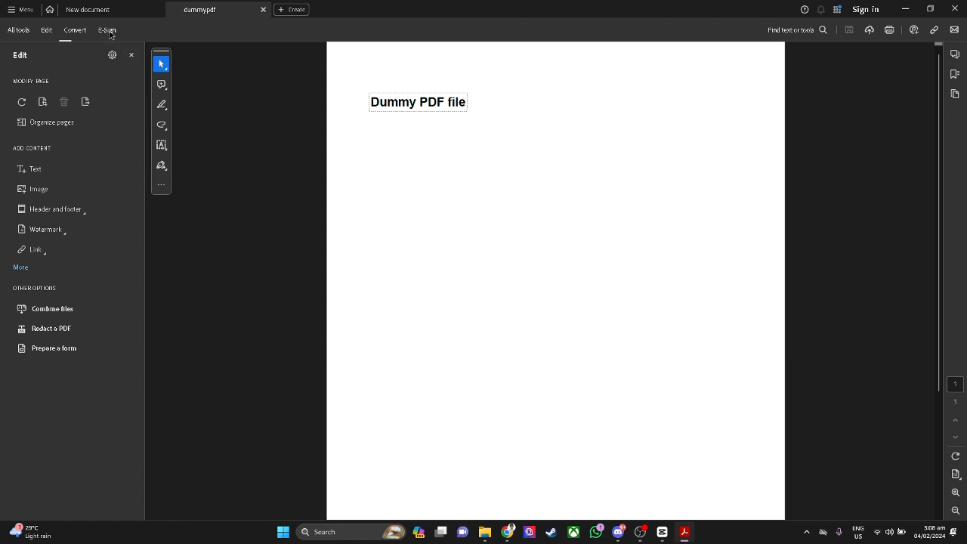
left_click(106, 30)
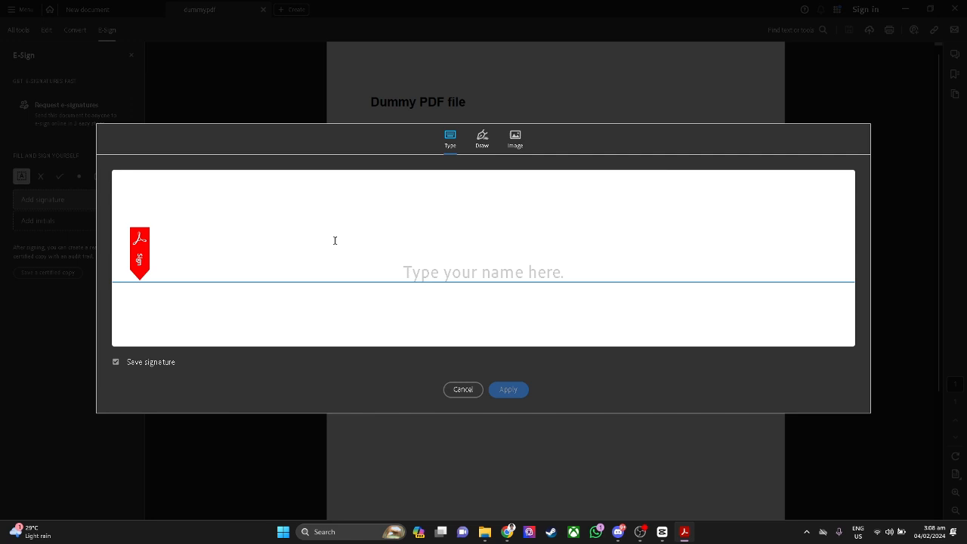
mouse_move(231, 226)
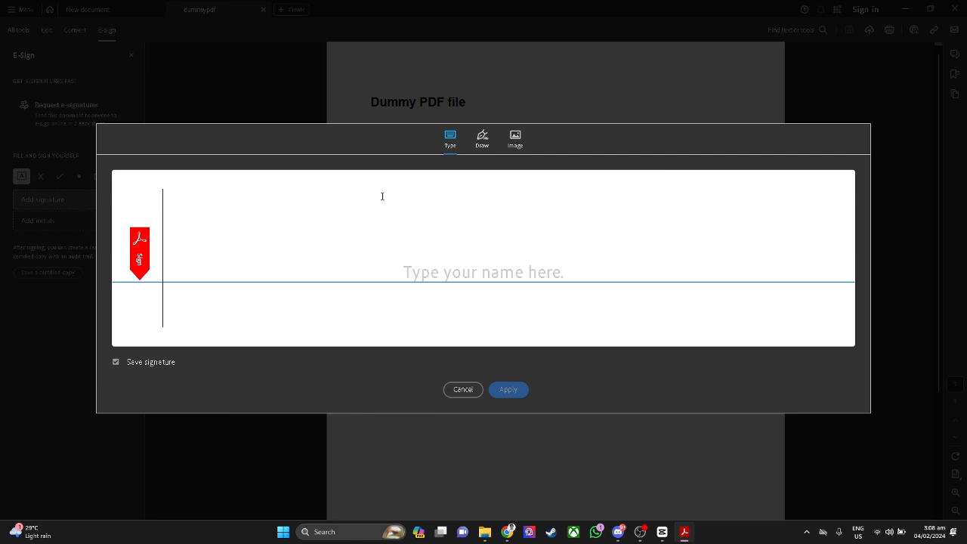
- Draw a handwritten signature with the mouse and apply it to the page
left_click(482, 139)
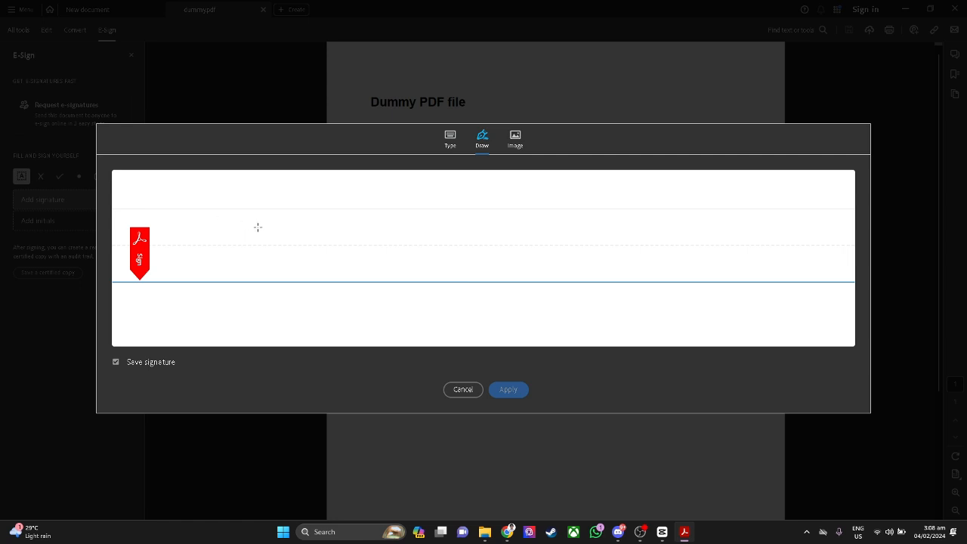
left_click_drag(227, 211, 419, 253)
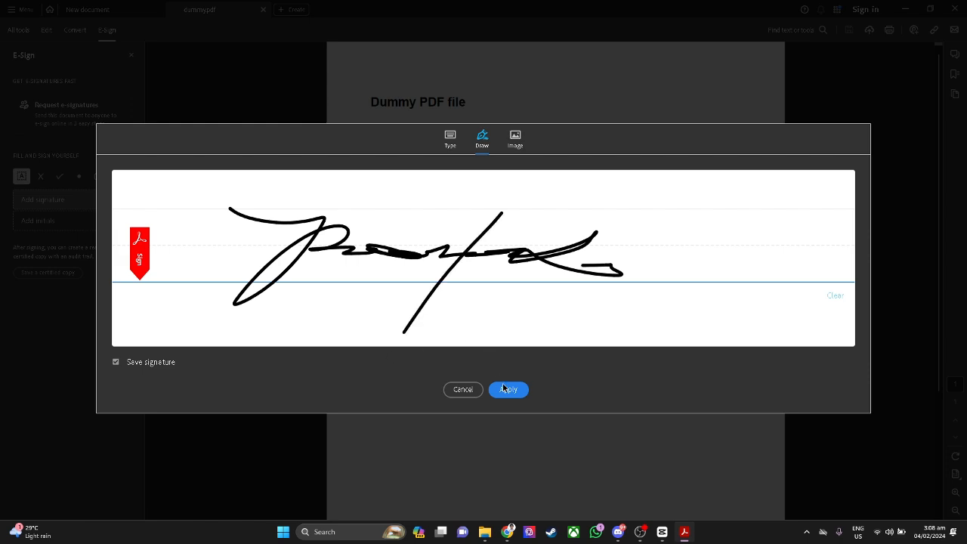
left_click(508, 389)
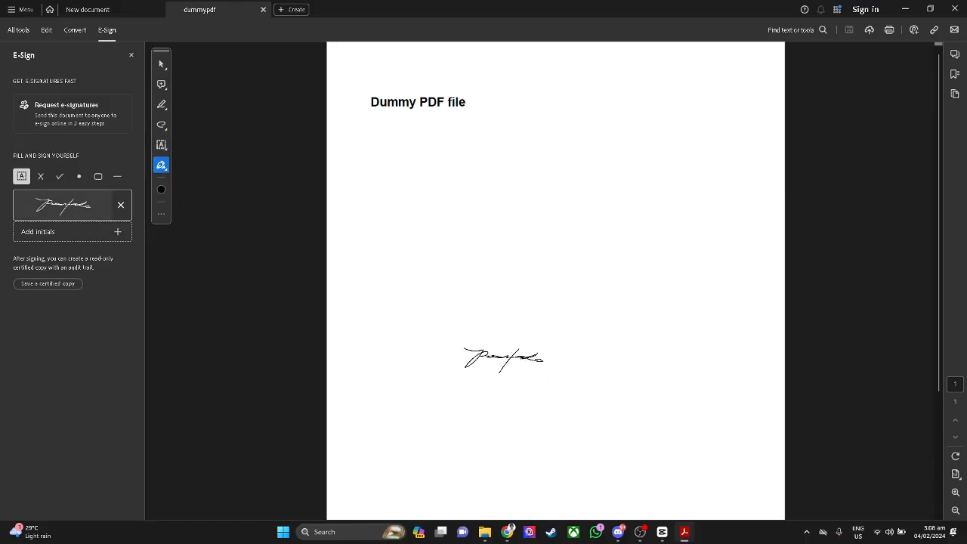
- Move the signature to mid-page and add a text field beneath it
left_click_drag(504, 359, 553, 124)
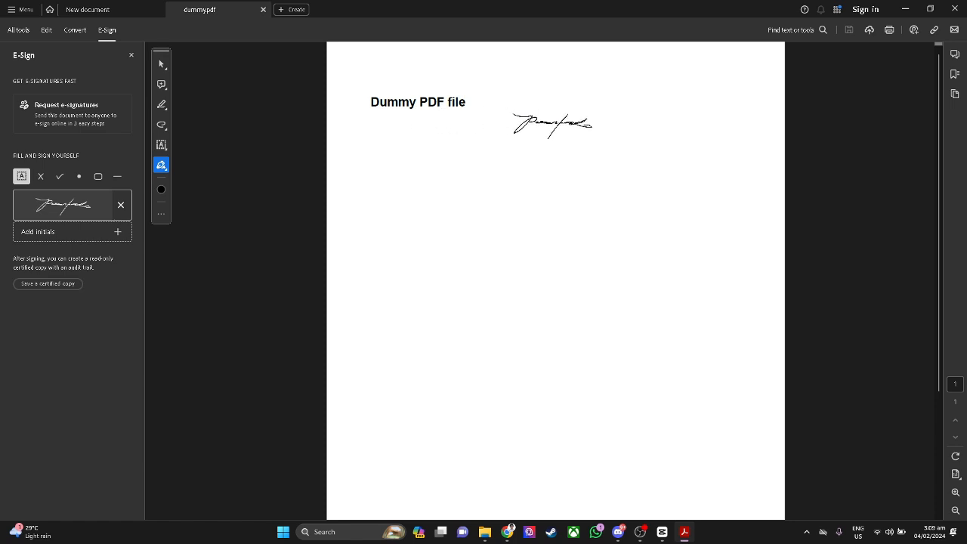
left_click_drag(552, 125, 725, 212)
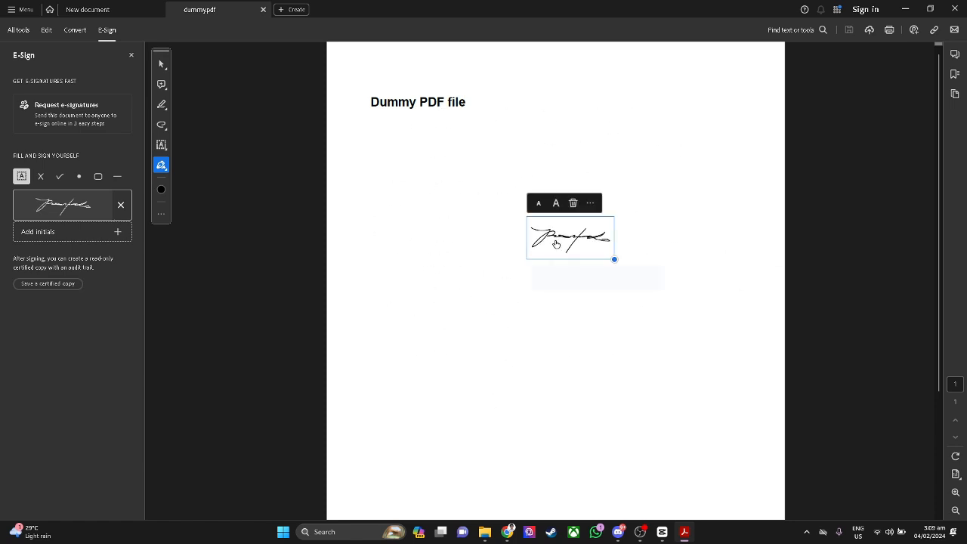
left_click(161, 145)
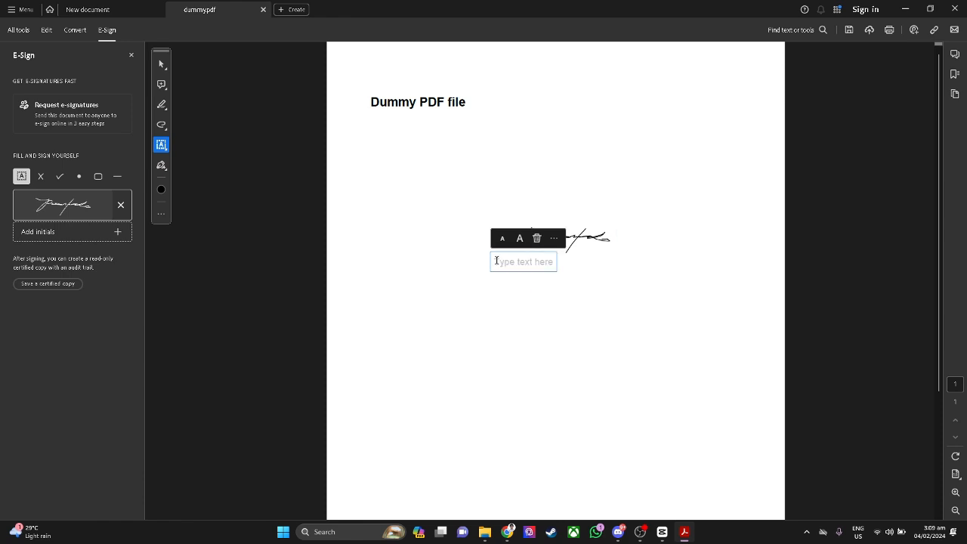
mouse_move(470, 270)
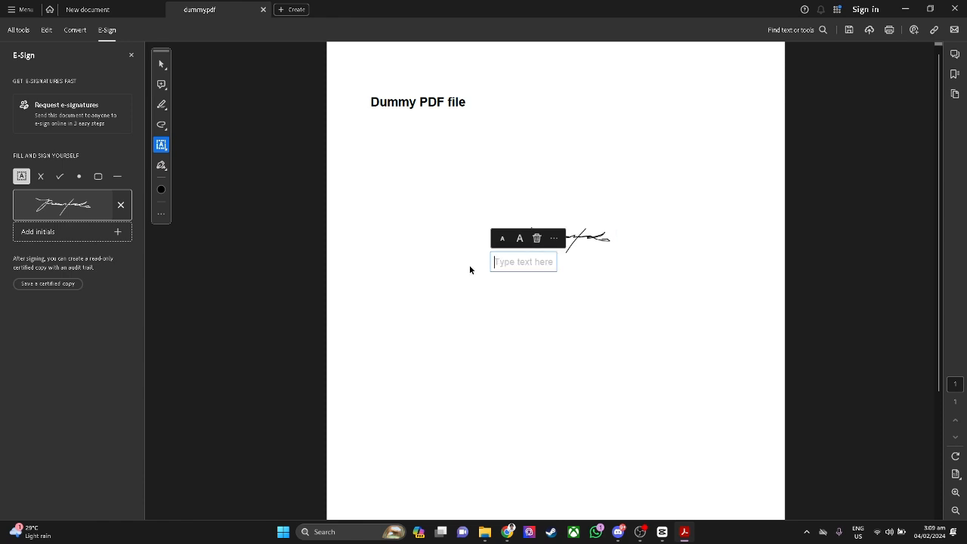